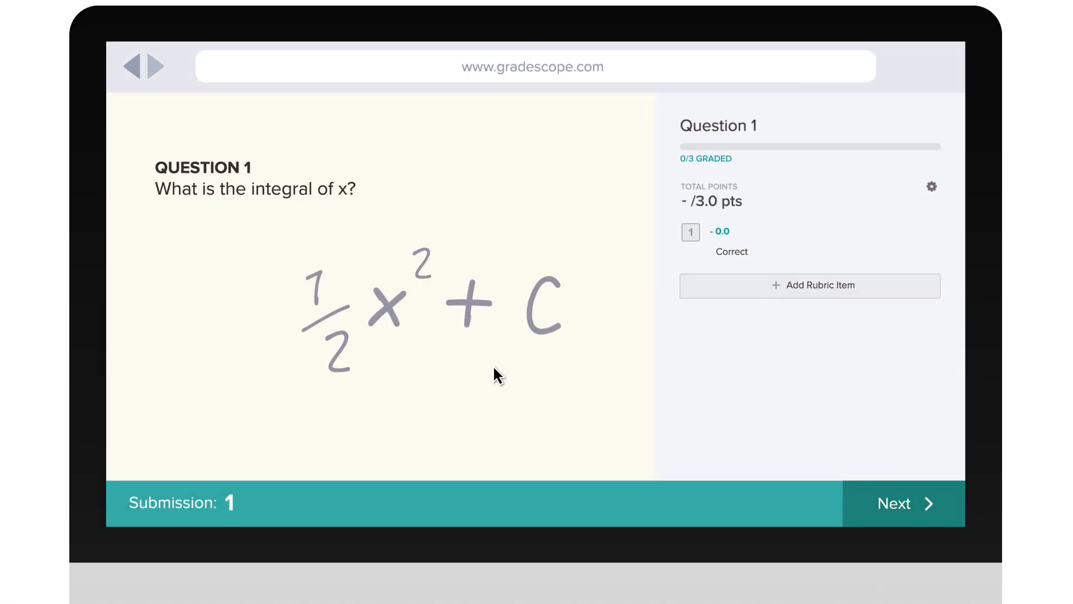
# Award submission 1 the 'Correct' rubric item for 3/3 points.
pyautogui.click(690, 232)
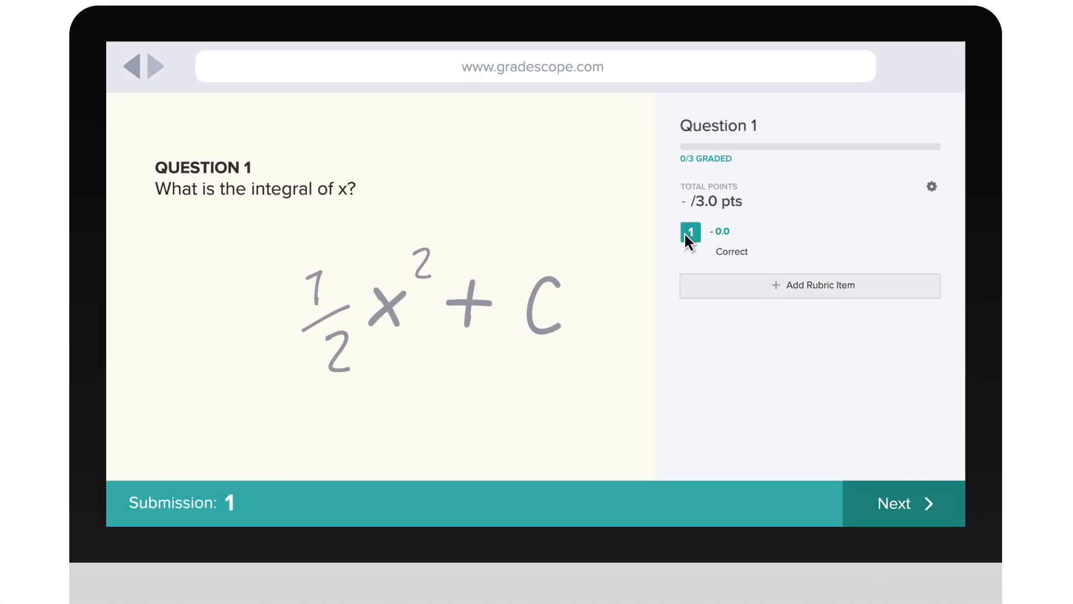
pyautogui.click(690, 232)
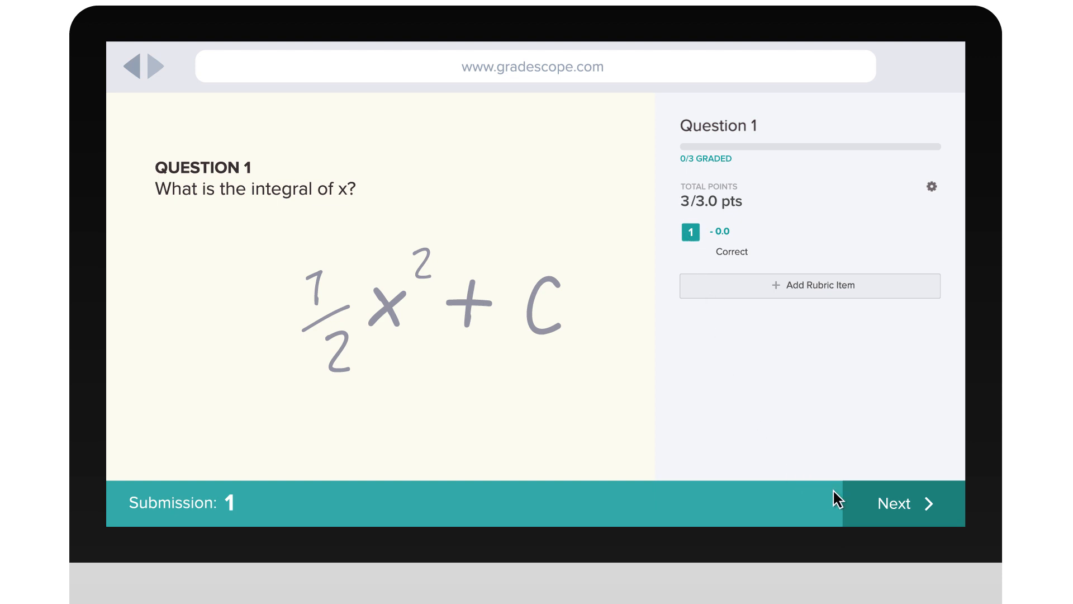
# Move to submission 2, create a 'Missing constant (+C)' item worth 2 points and apply it, scoring 1/3.
pyautogui.click(903, 503)
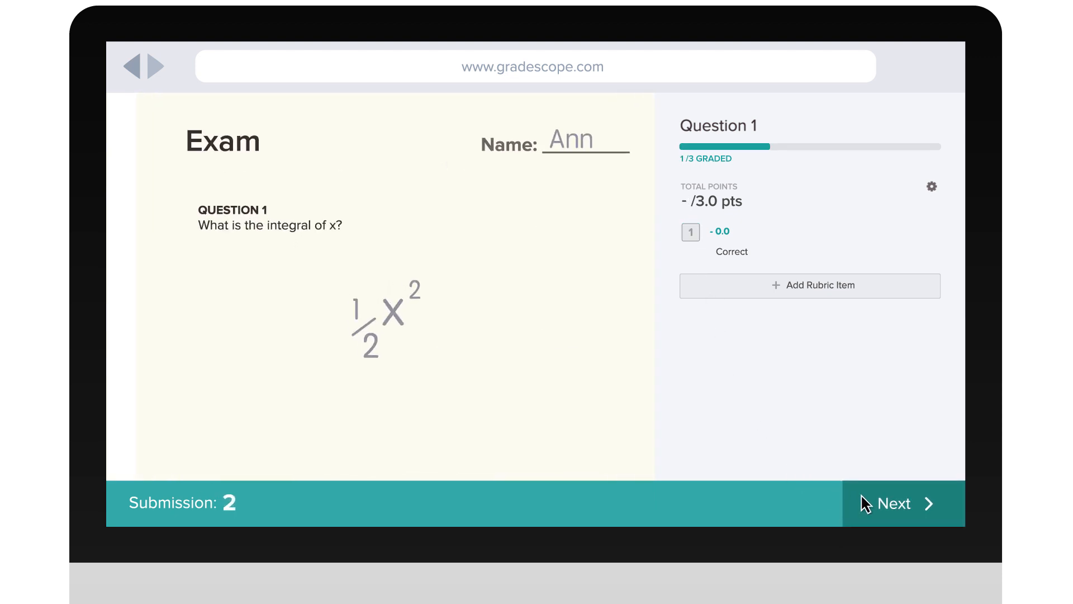
pyautogui.scroll(-3)
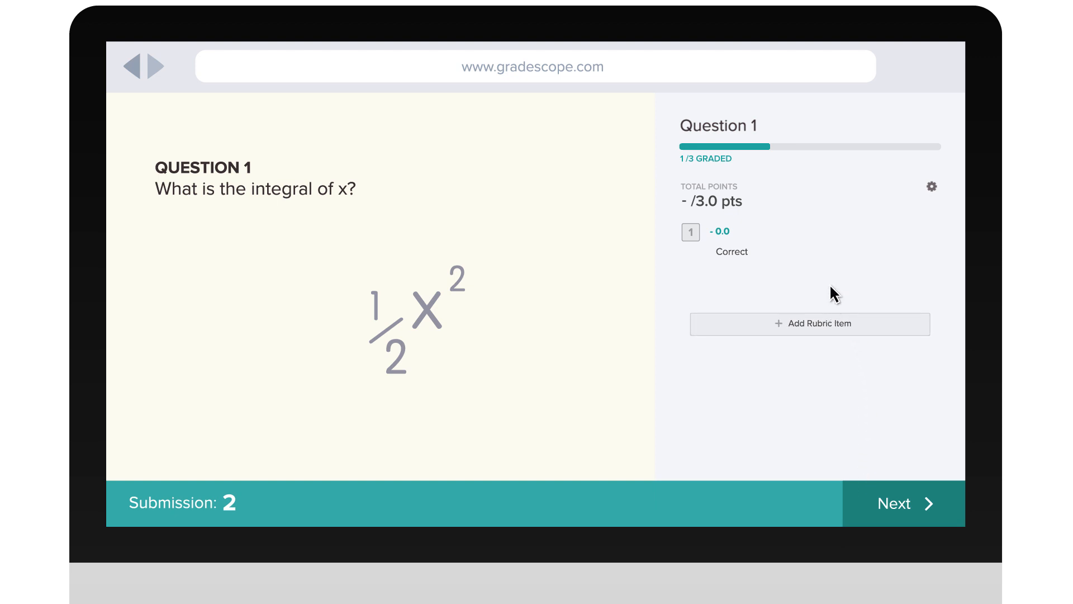
pyautogui.write('Missing constant (+')
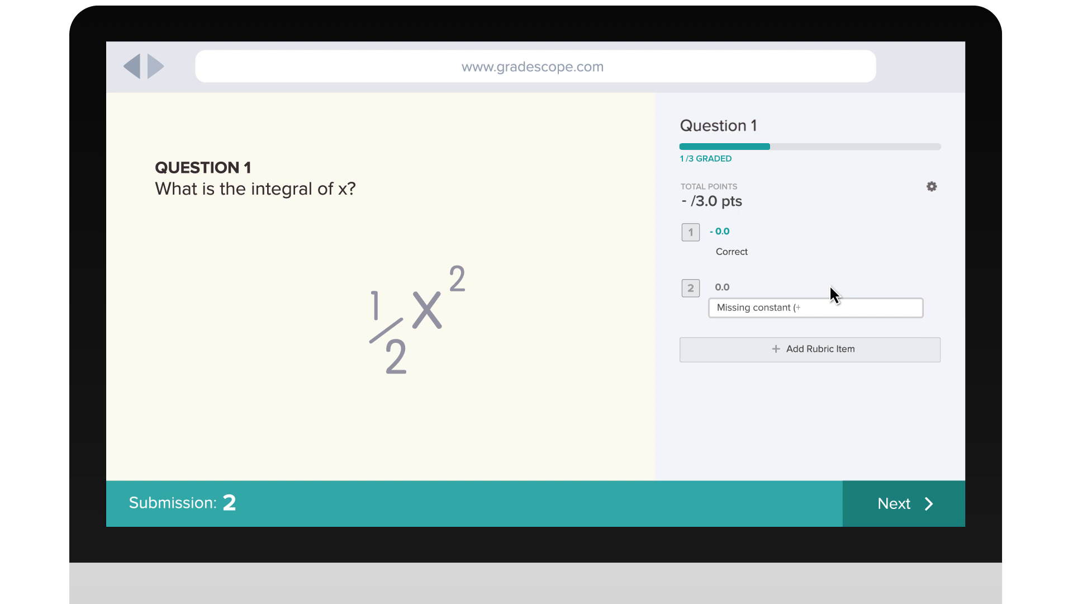
pyautogui.write('C)')
pyautogui.click(722, 286)
pyautogui.write('2')
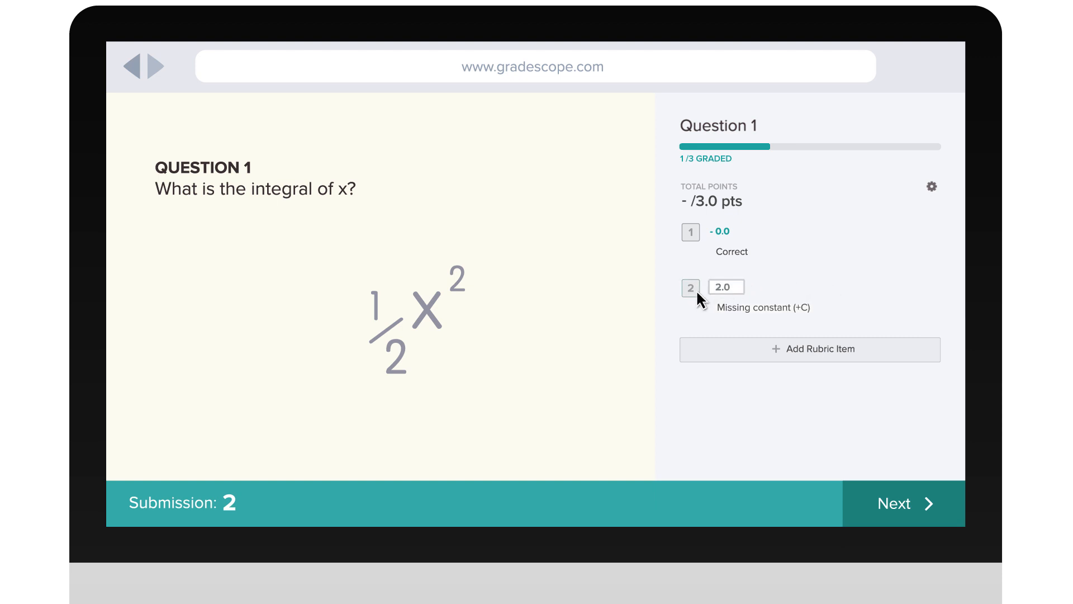
pyautogui.click(690, 287)
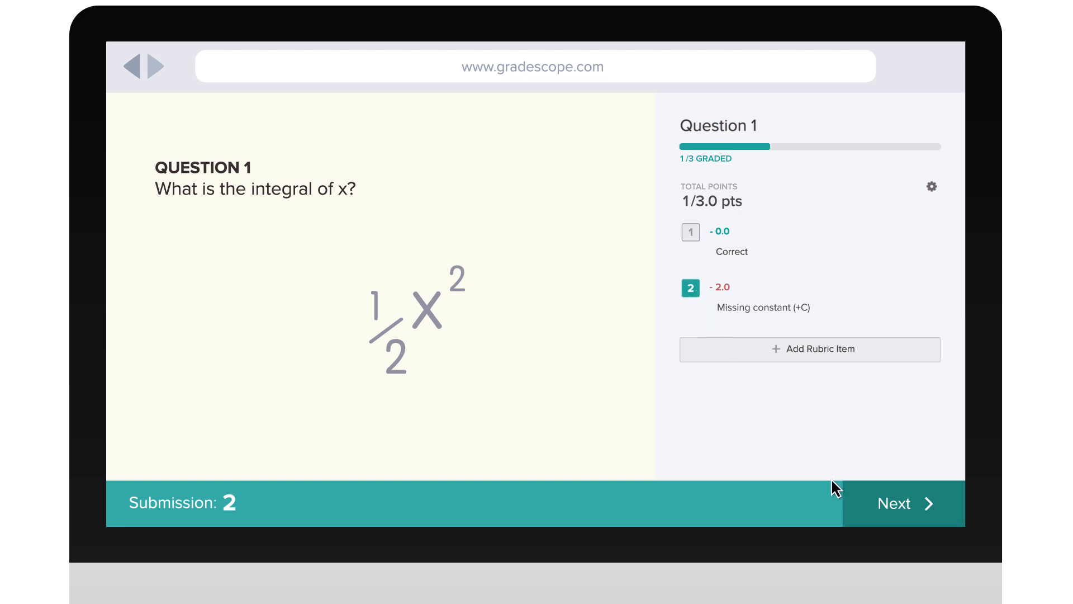
# Move to submission 3 and create a 'Missing factor (1/2)' rubric item worth 1 point.
pyautogui.click(904, 503)
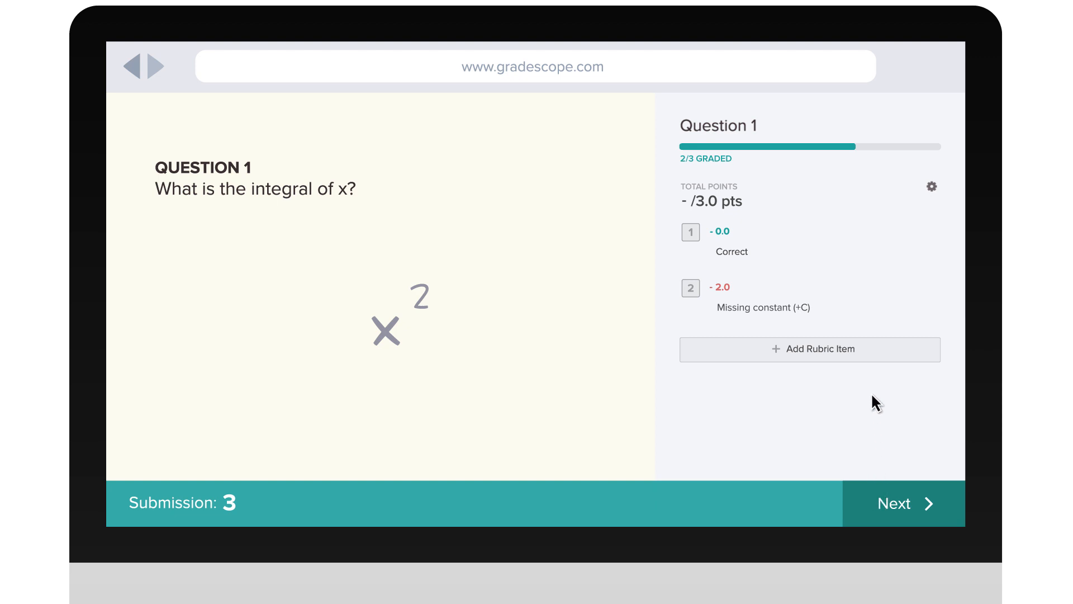
pyautogui.click(810, 348)
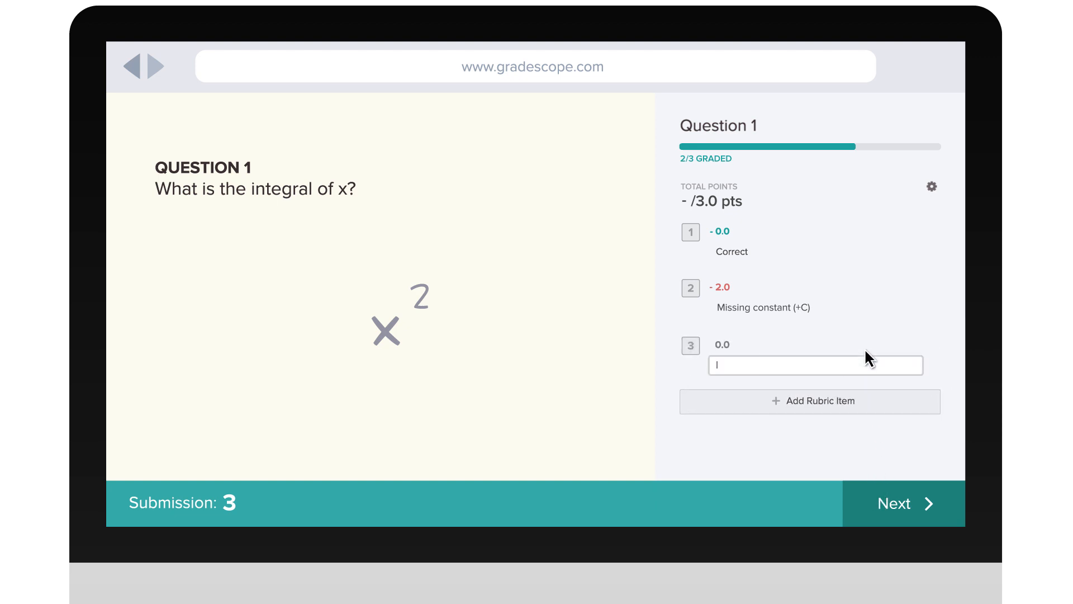
pyautogui.write('Missing factor (1/2')
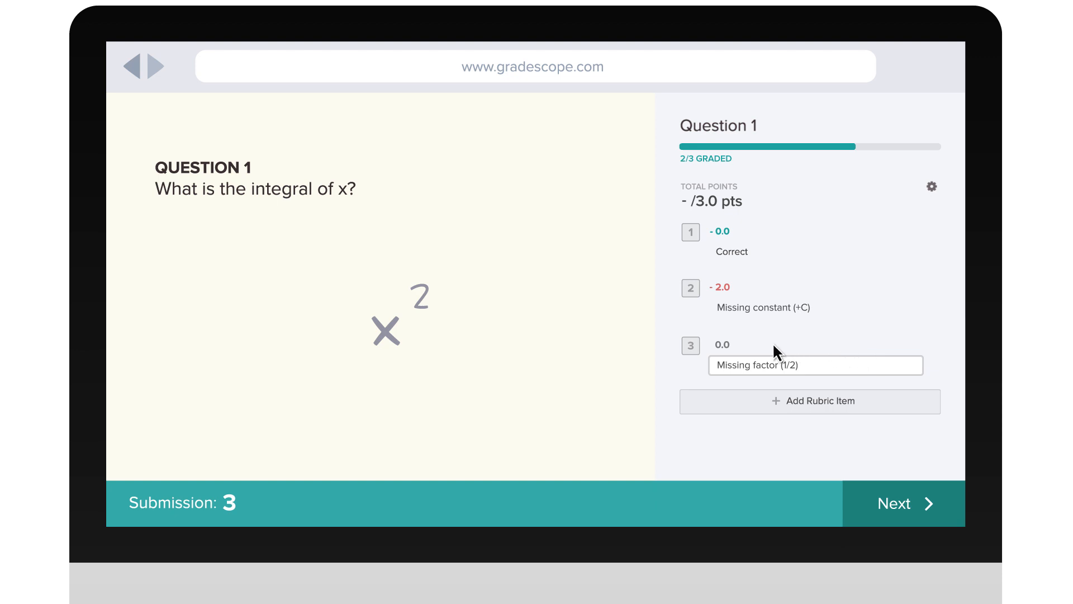
pyautogui.click(722, 345)
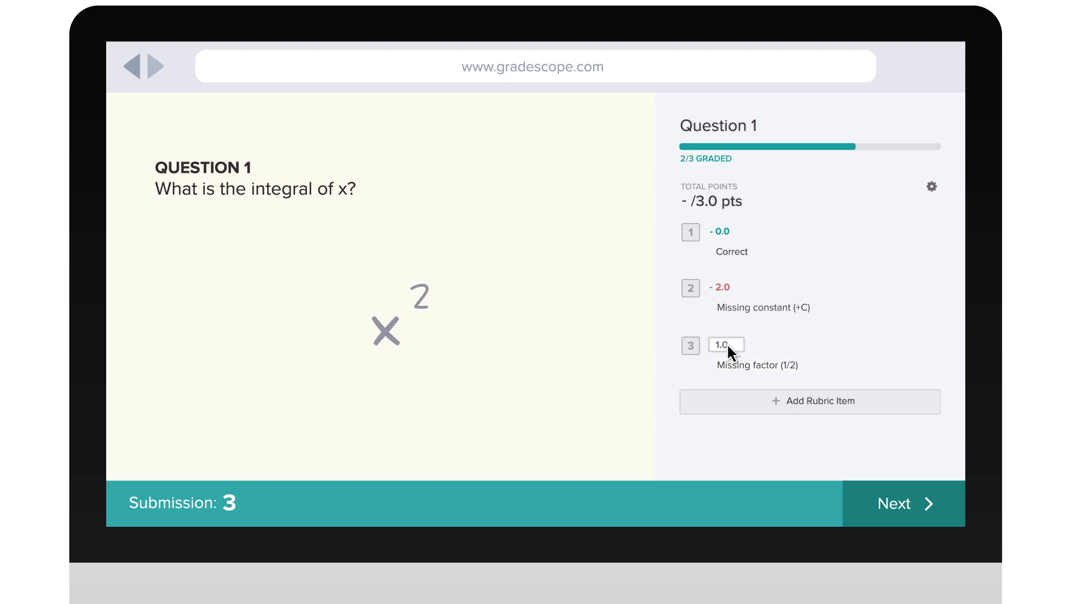
# Apply both the Missing factor and Missing constant deductions to submission 3, scoring 1/3.
pyautogui.click(690, 346)
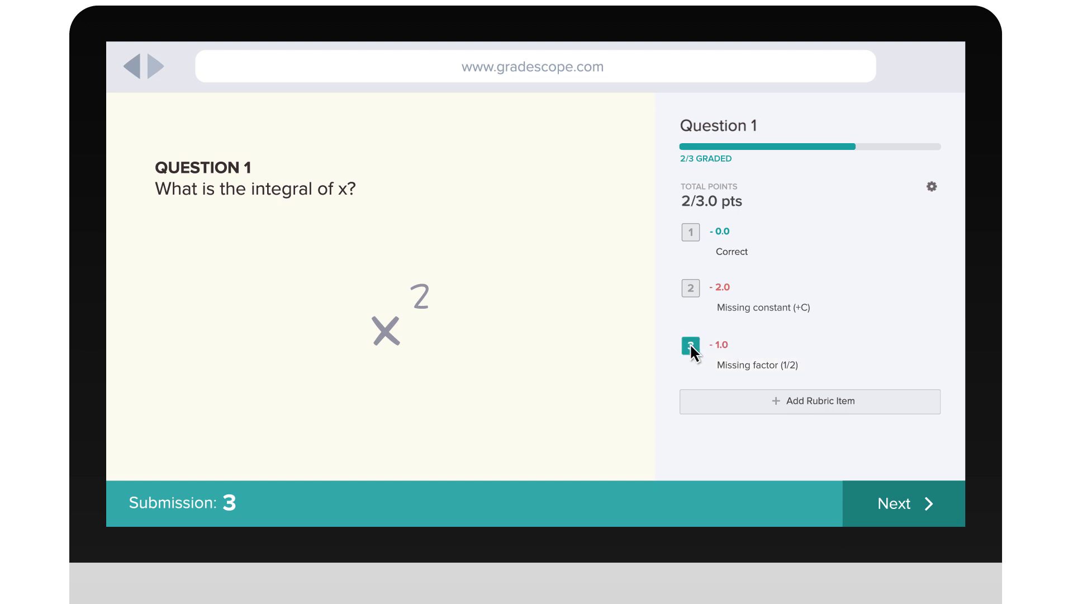
pyautogui.click(690, 288)
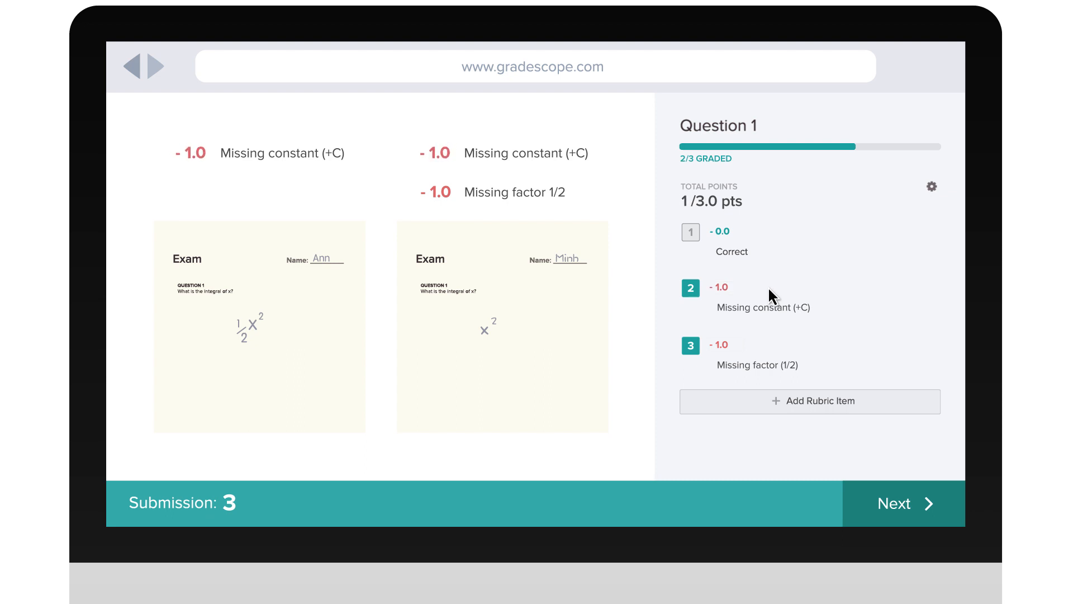
pyautogui.moveTo(837, 474)
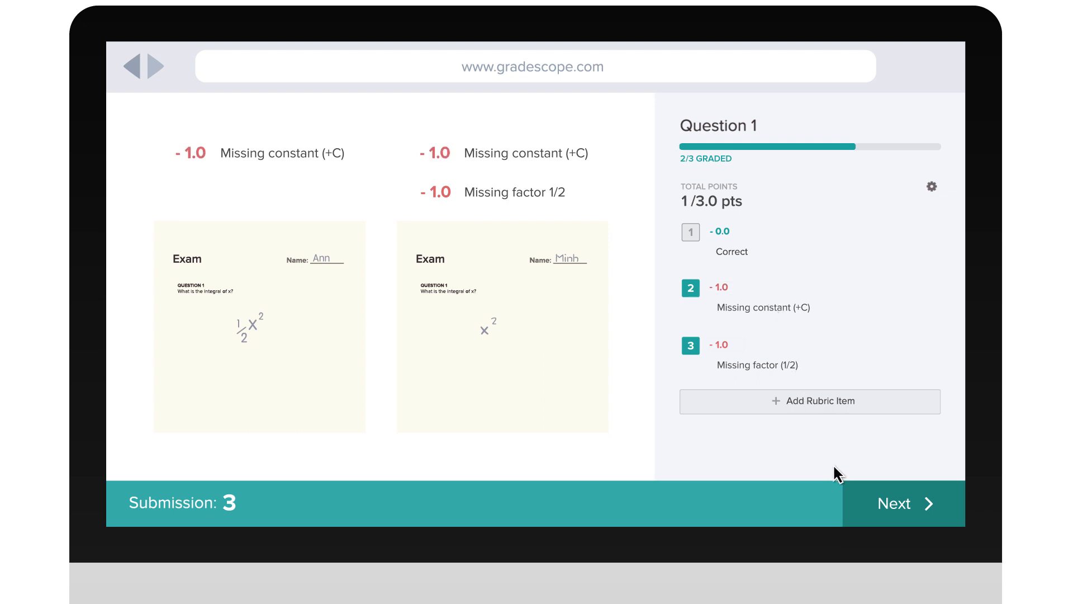